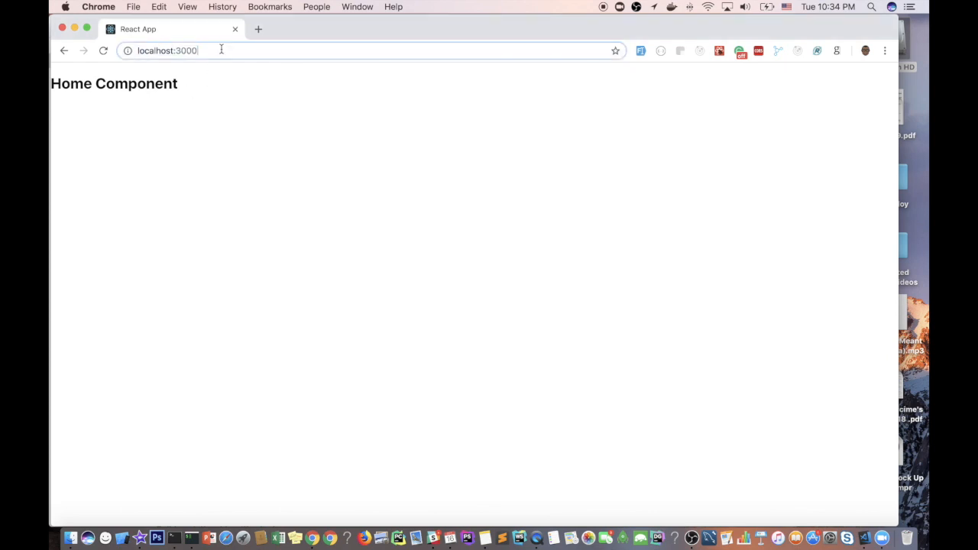
# Check the local app's contact and project routes, then run npm install gh-pages --save-dev
pyautogui.write('/contact')
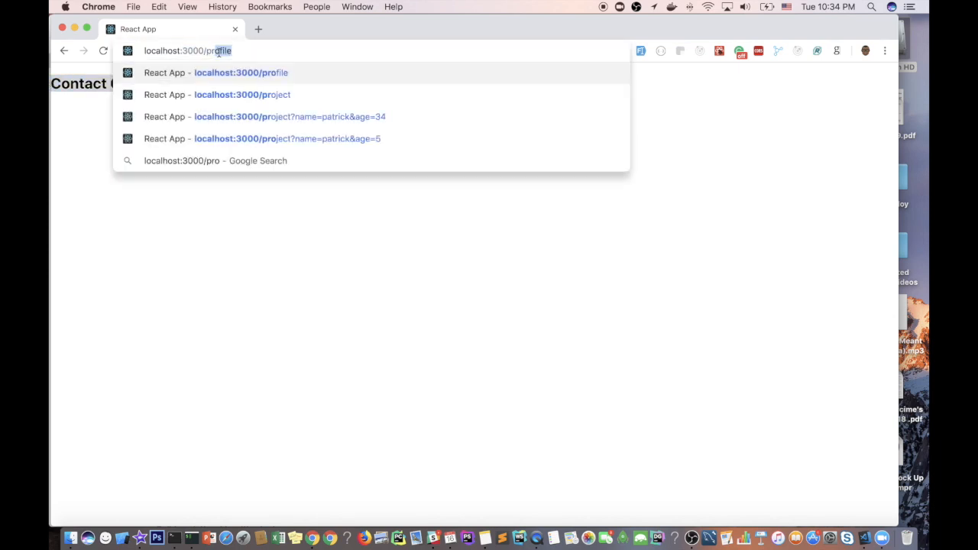
pyautogui.click(243, 94)
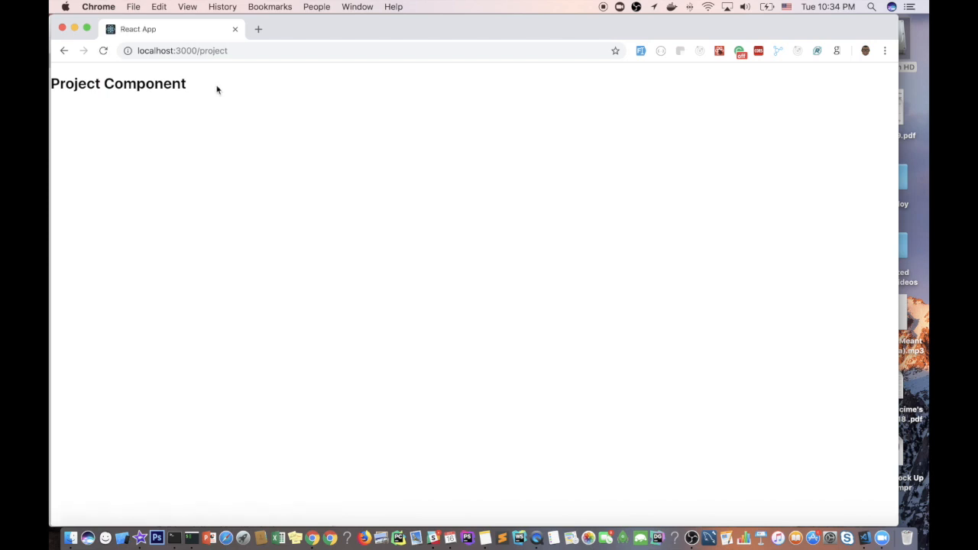
pyautogui.moveTo(217, 84)
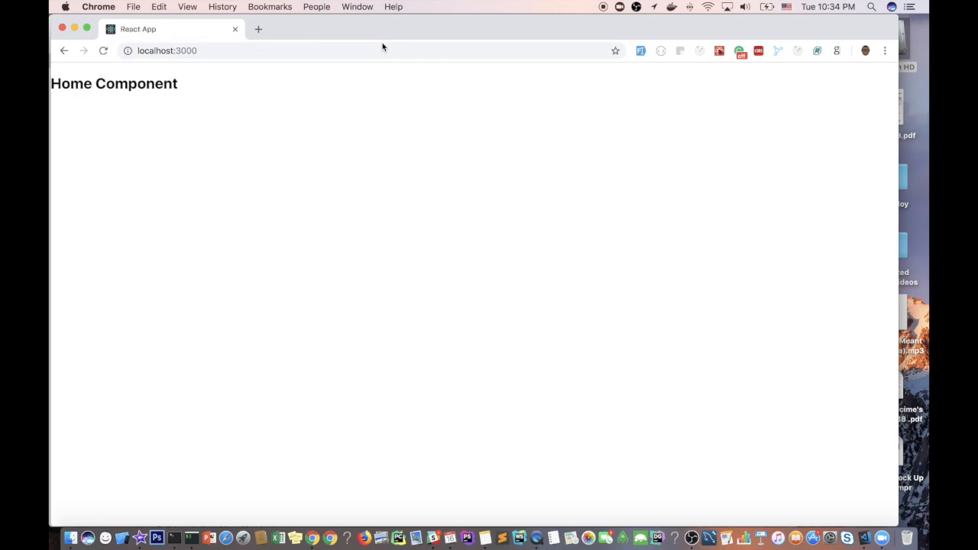
pyautogui.moveTo(246, 157)
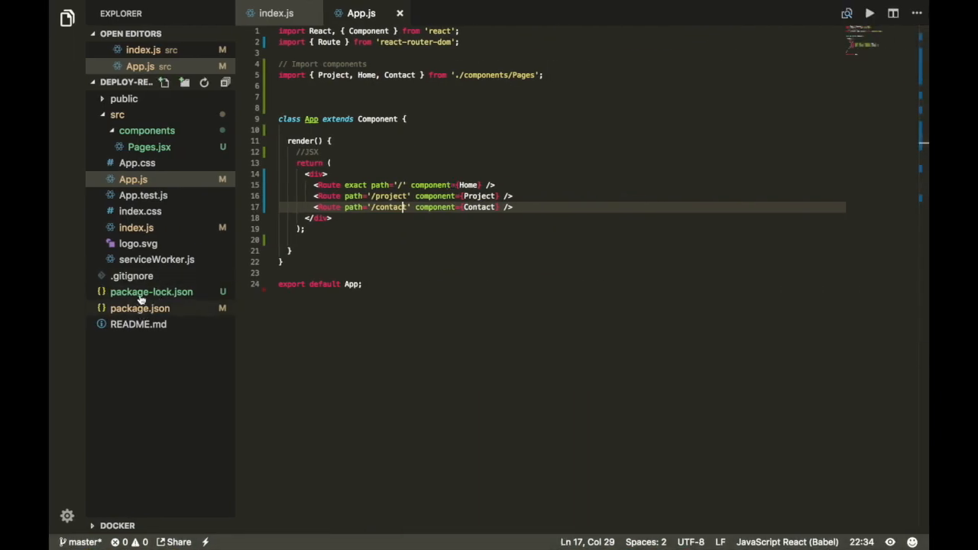
pyautogui.click(277, 13)
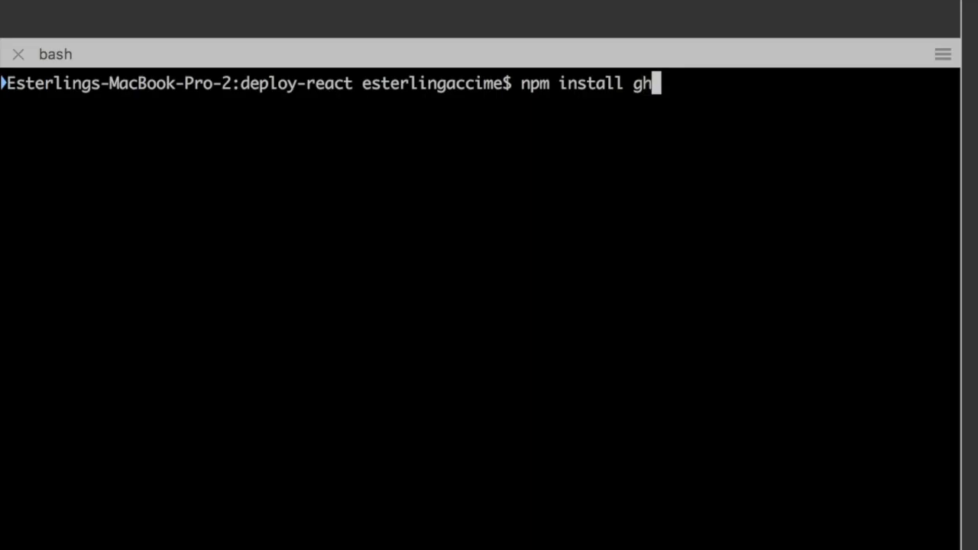
pyautogui.write('-pages')
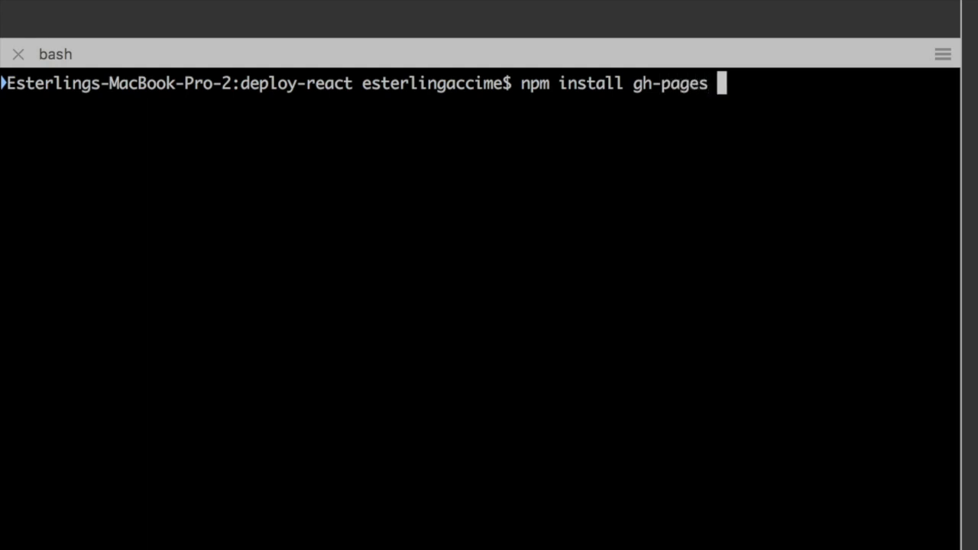
pyautogui.write('--save-dev')
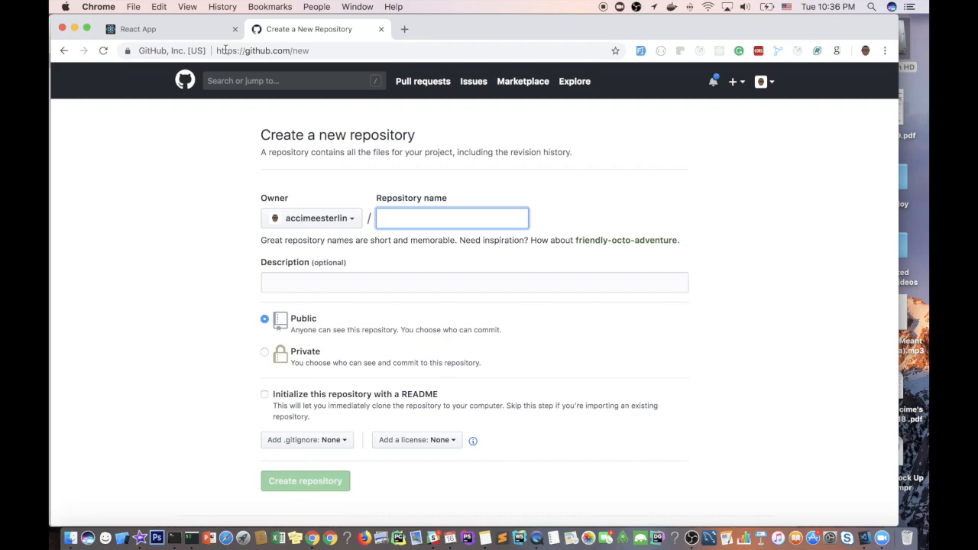
# Name the new GitHub repository deploy-react-github-pages and submit it
pyautogui.write('deploy-react-github-pages')
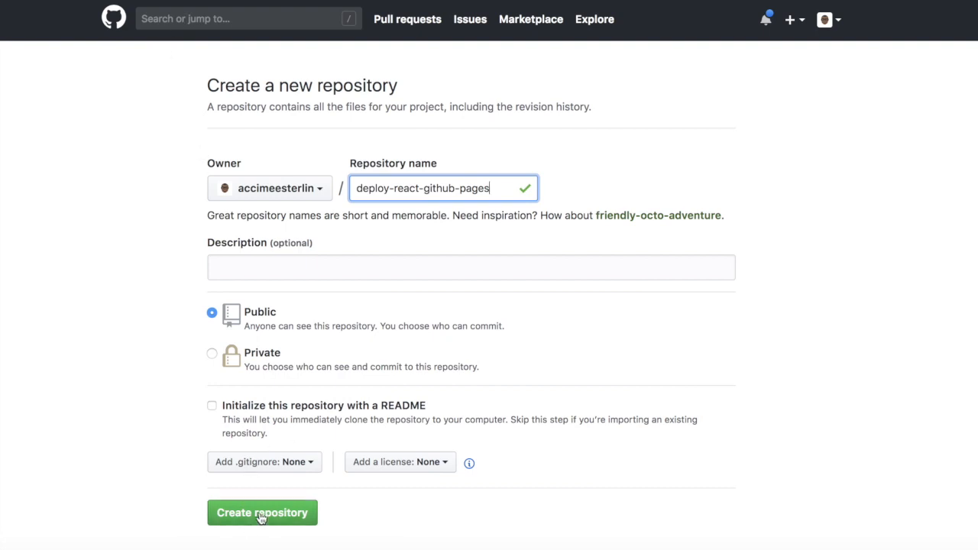
pyautogui.click(262, 513)
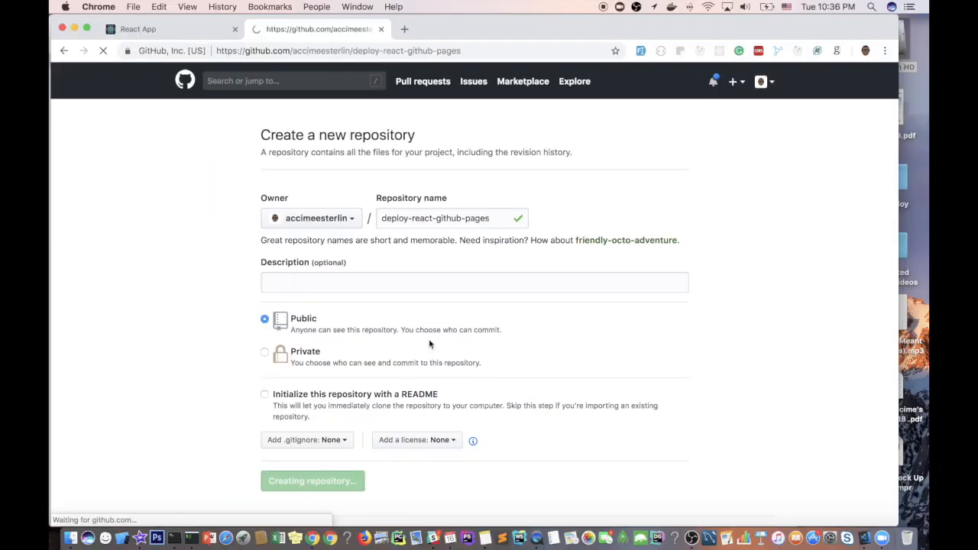
pyautogui.click(312, 480)
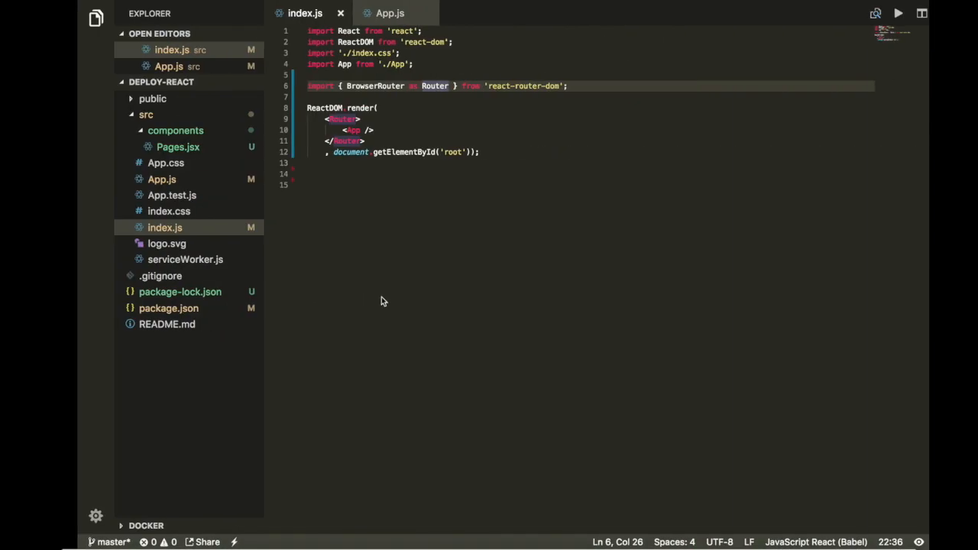
# Run git remote add origin with the deploy-react-github-pages repository's .git URL
pyautogui.press('cmd+tab')
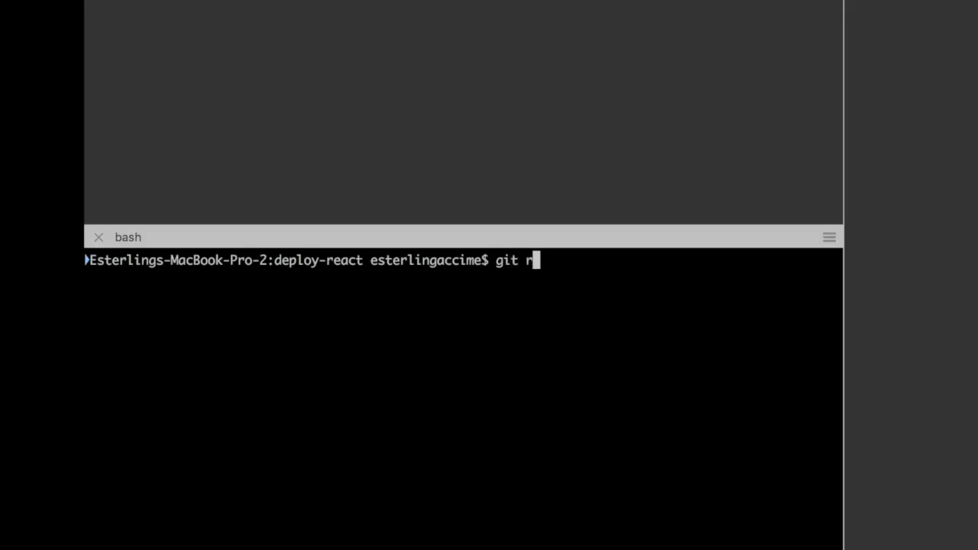
pyautogui.write('emote add oriigin https://github.com/accimeesterlin/deploy-react-github-pages.git')
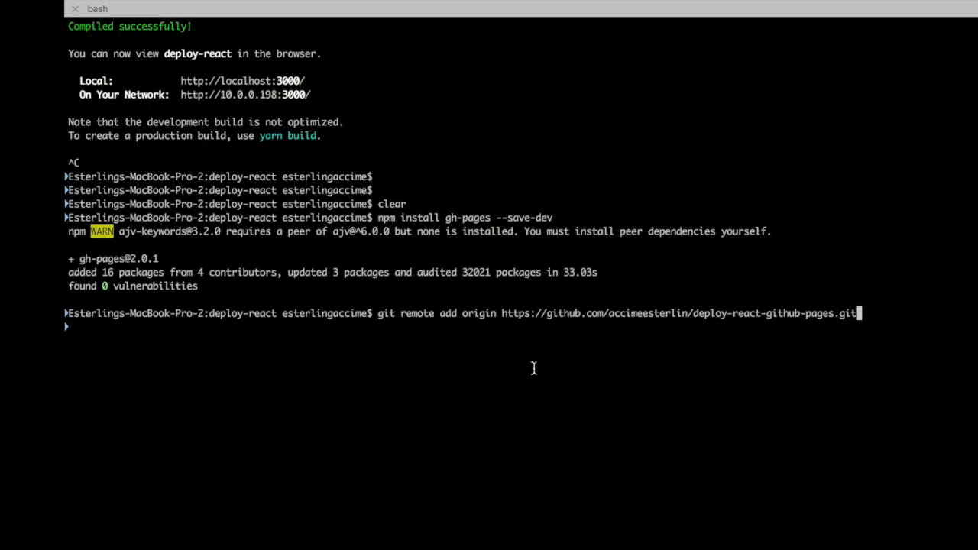
pyautogui.moveTo(380, 313); pyautogui.dragTo(852, 314)
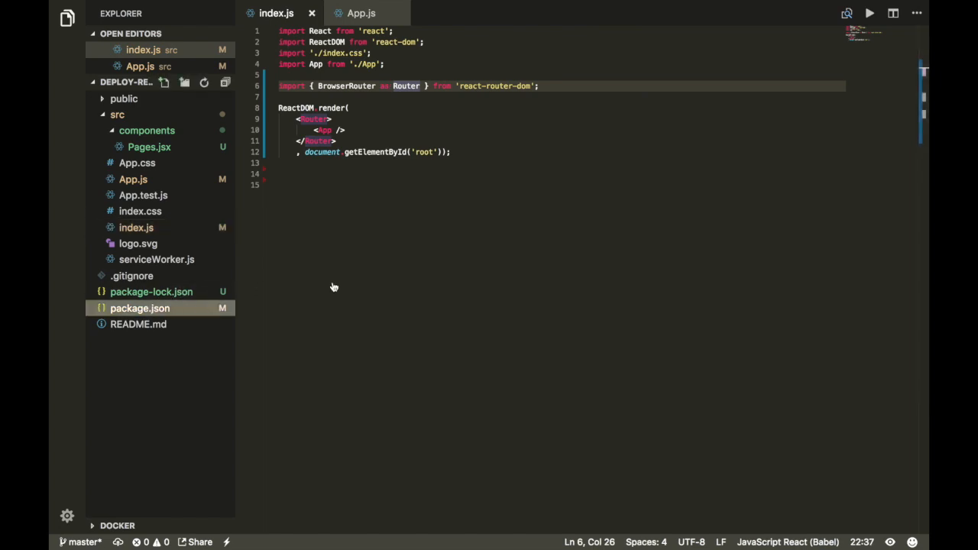
pyautogui.click(140, 308)
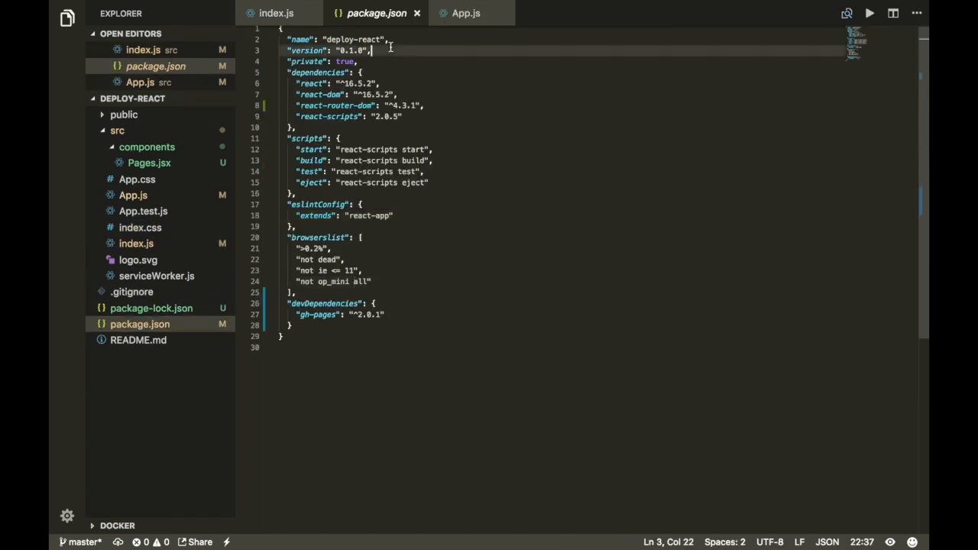
pyautogui.press('Enter')
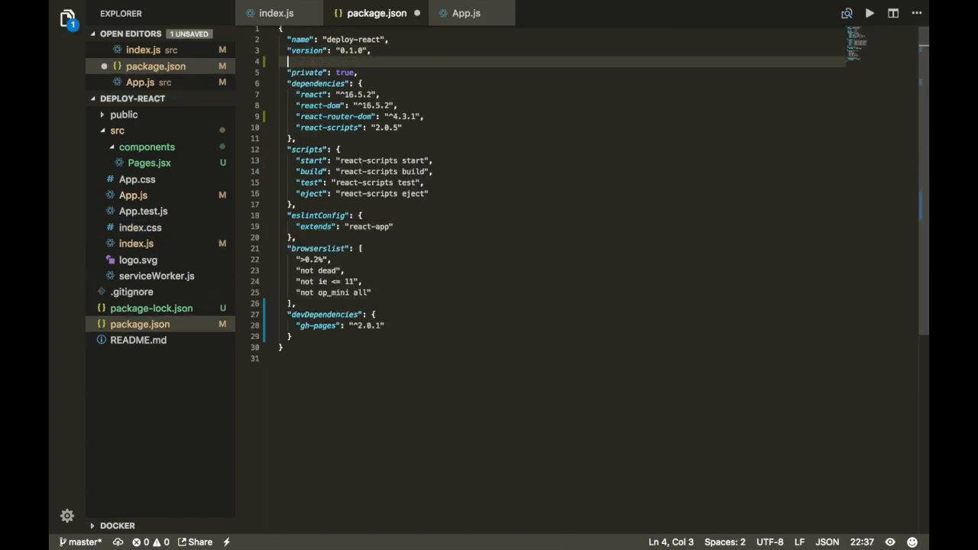
pyautogui.write('homepage": "https:",')
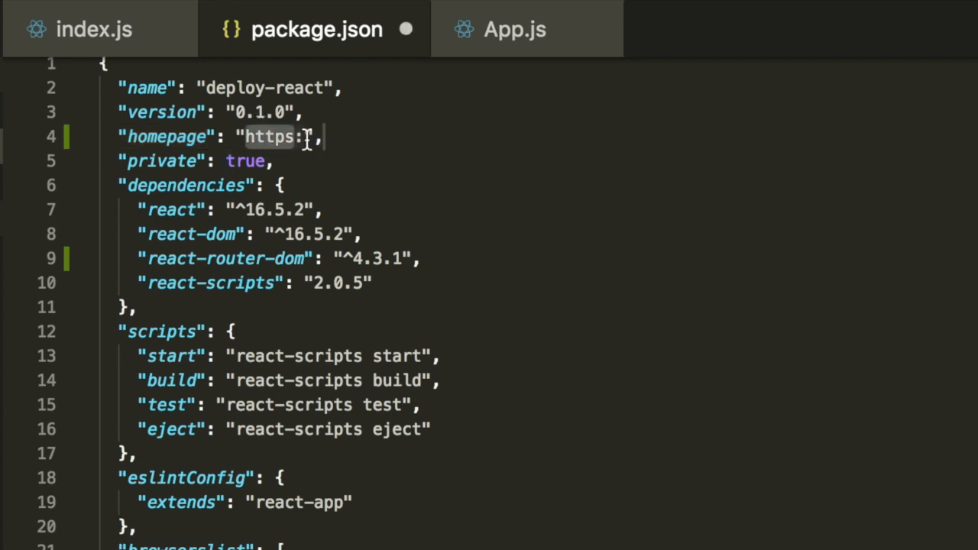
pyautogui.write('//github')
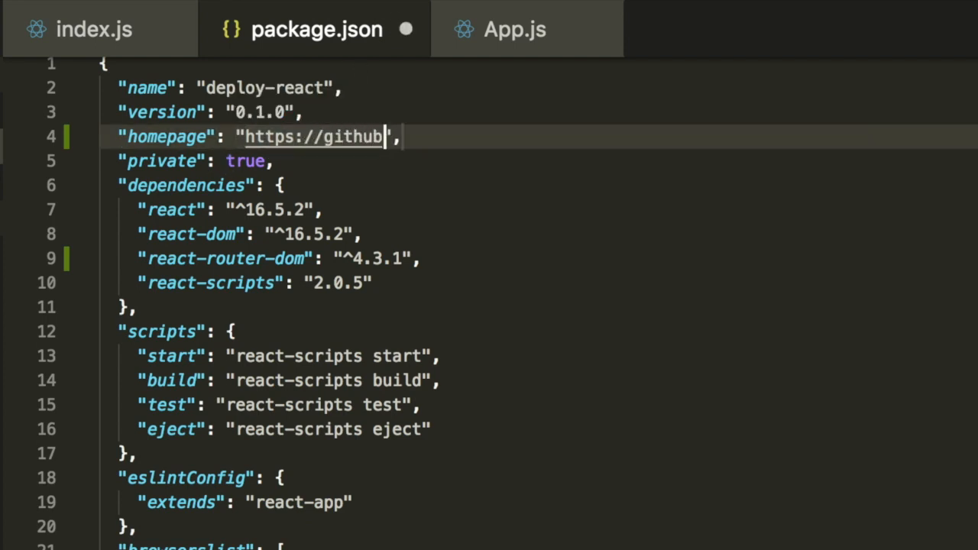
pyautogui.write('_username.github.io.')
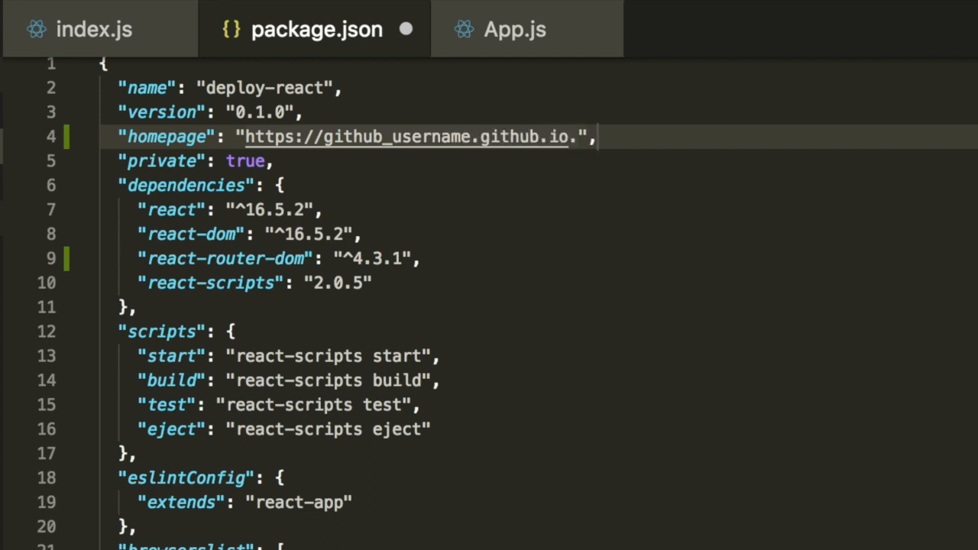
pyautogui.write('/repo_url')
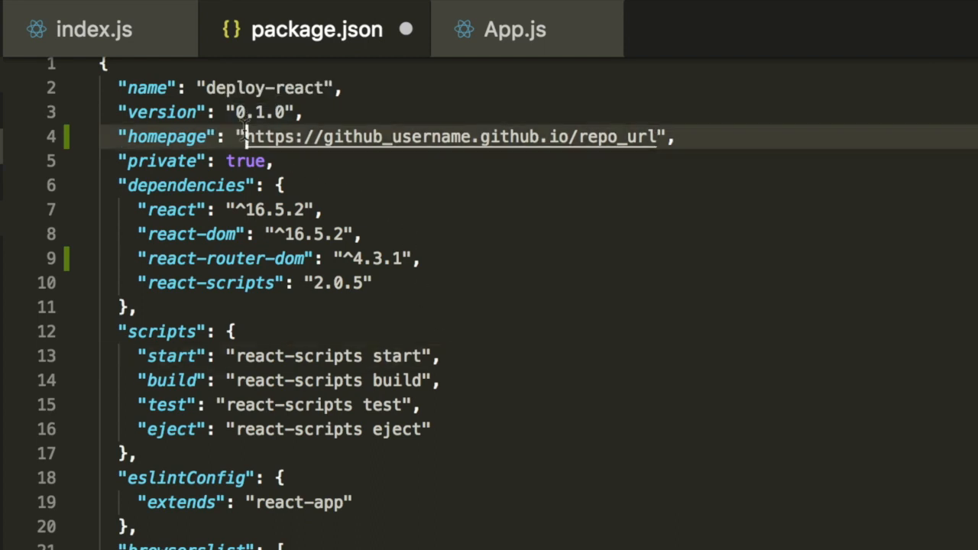
pyautogui.moveTo(245, 137); pyautogui.dragTo(657, 137)
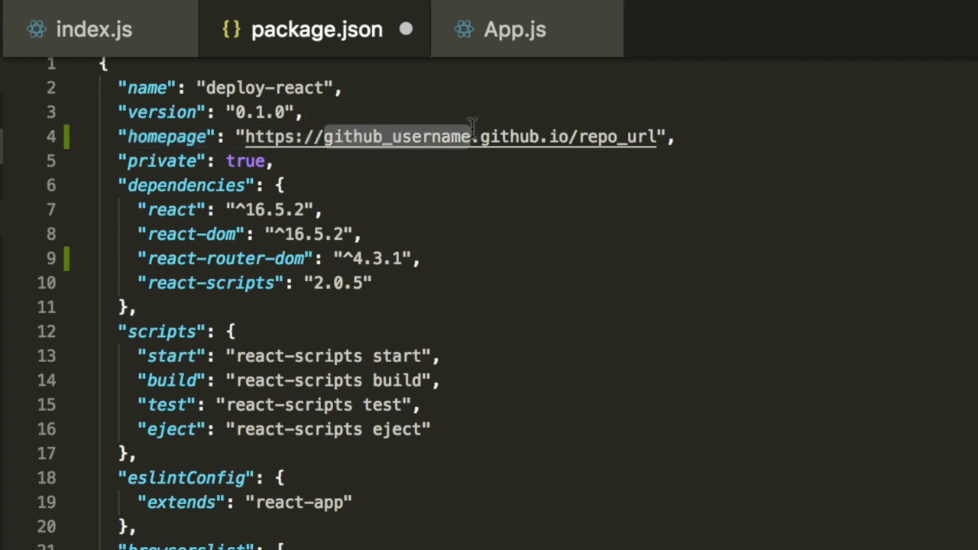
pyautogui.write('accimeesterlin/deploy-react-github-pages.git')
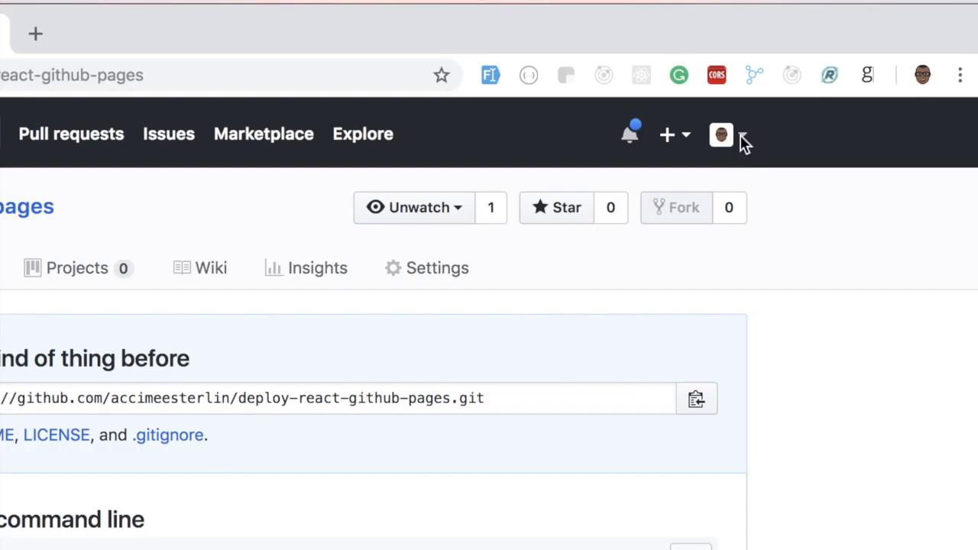
# Select the repository name deploy-react-github-pages on its GitHub page to copy it
pyautogui.click(720, 135)
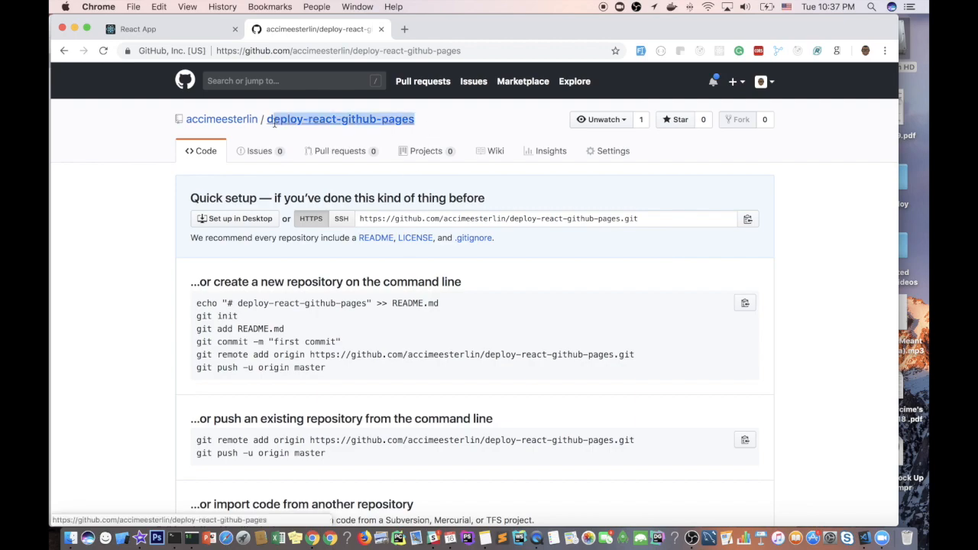
pyautogui.doubleClick(339, 118)
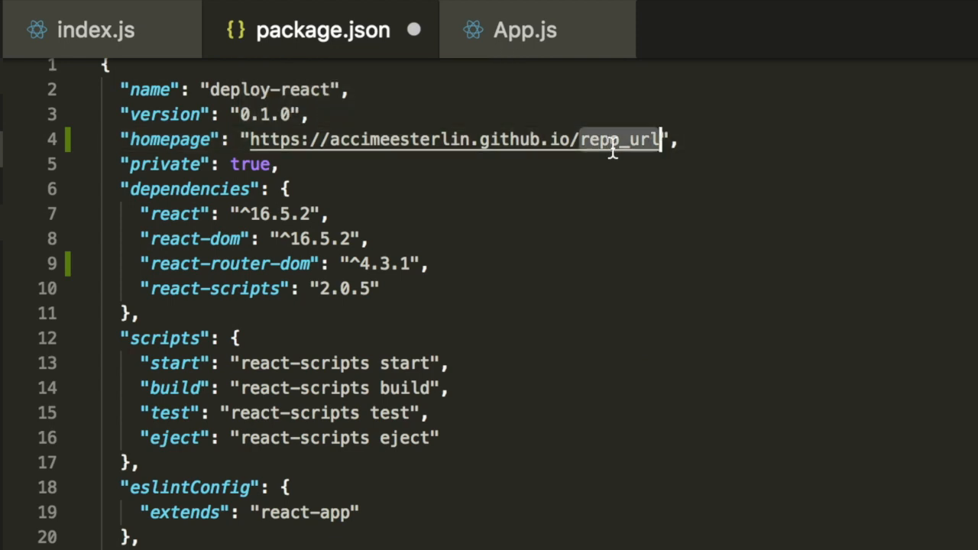
# Put deploy-react-github-pages in the homepage URL and add a "predeploy": "npm run build" script
pyautogui.write('deploy-react-github-pages')
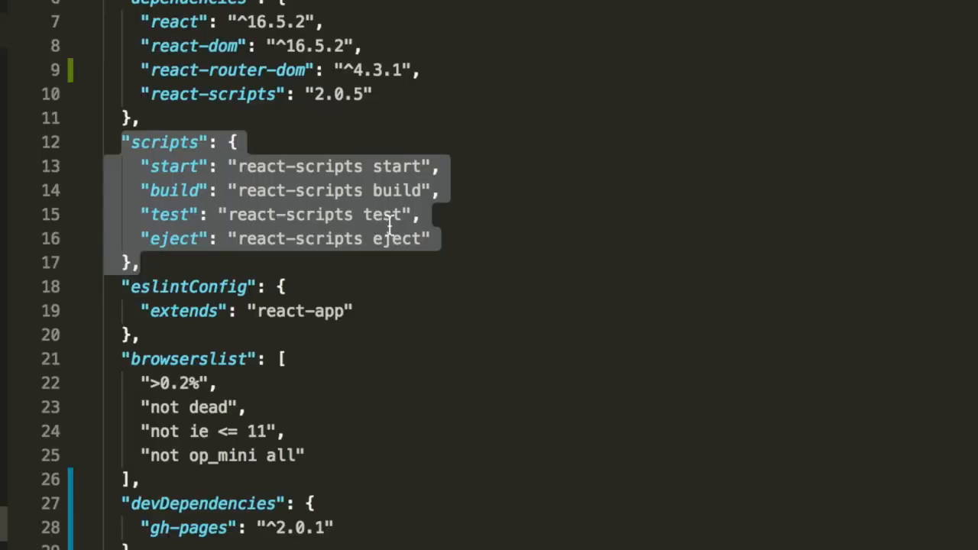
pyautogui.write('"')
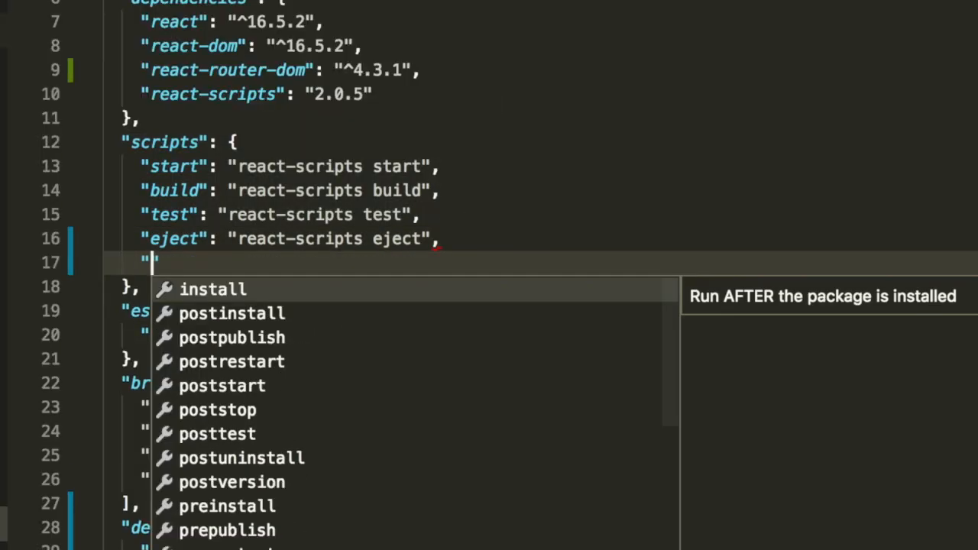
pyautogui.write('predeploy":')
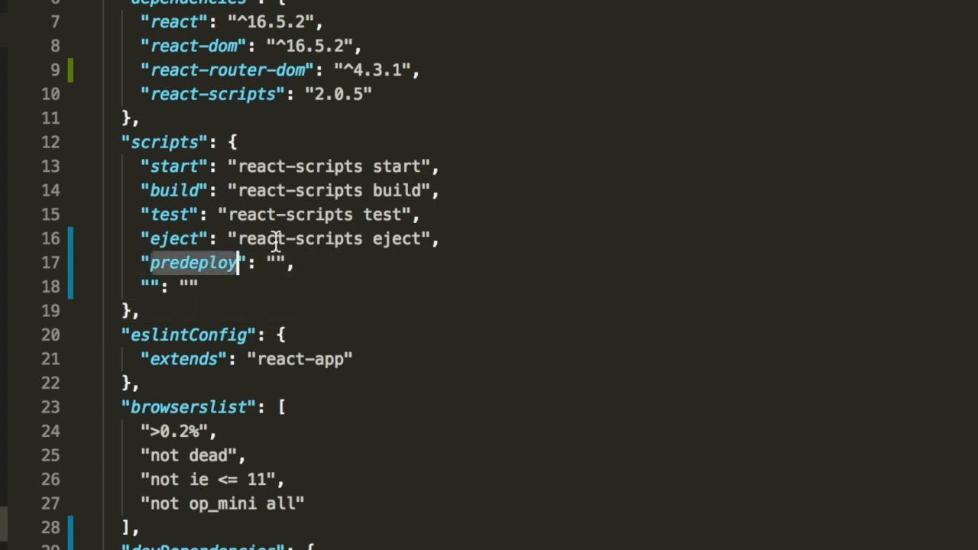
pyautogui.write('npm r')
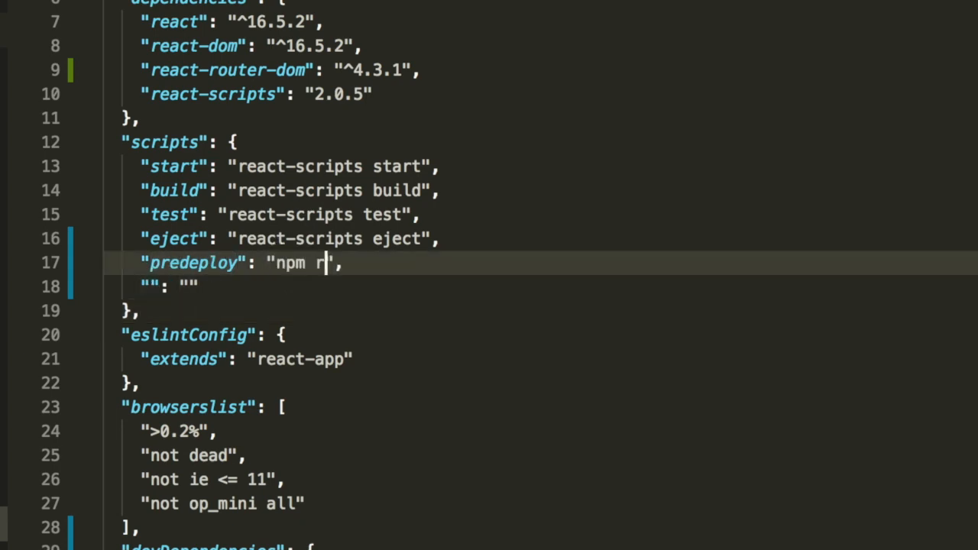
pyautogui.write('un build')
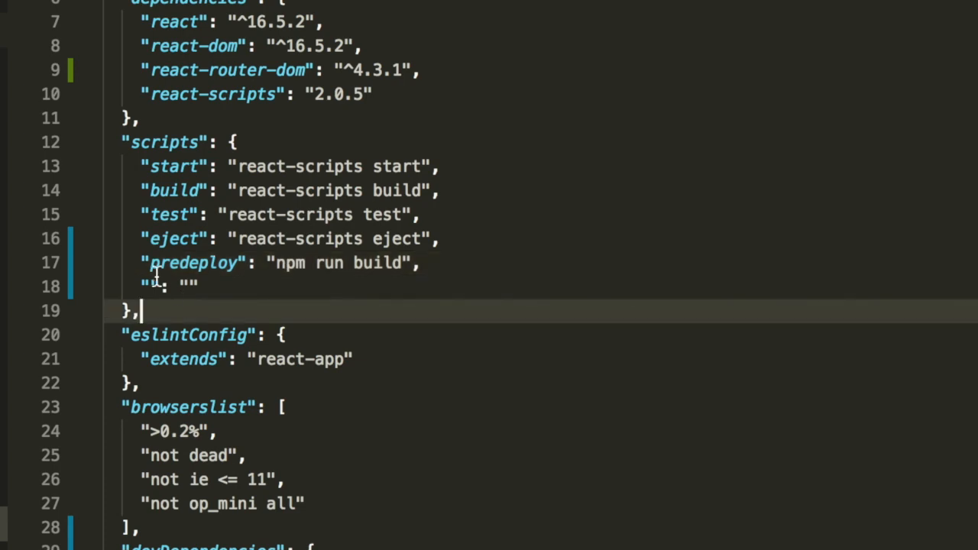
# Add the "deploy": "gh-pages -d build" script below predeploy
pyautogui.click(153, 286)
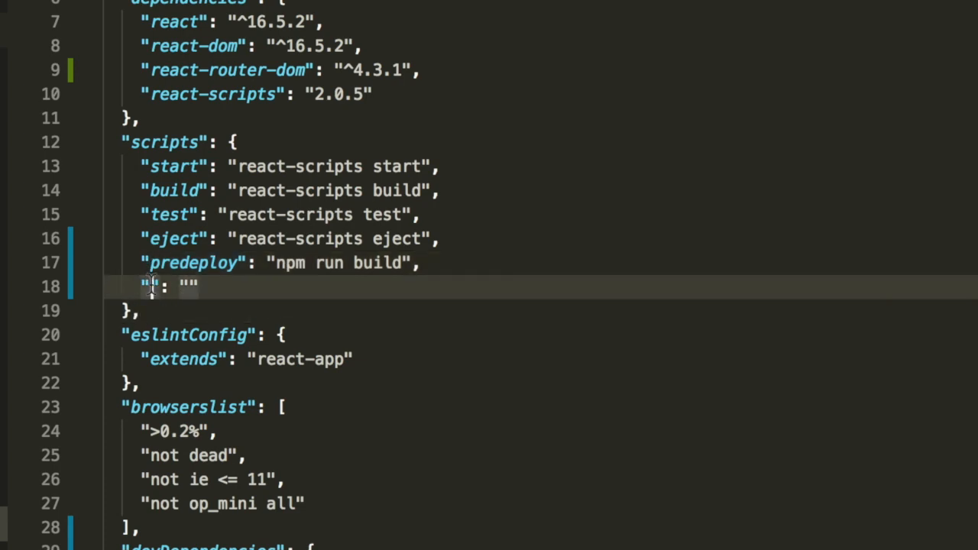
pyautogui.write('deploy')
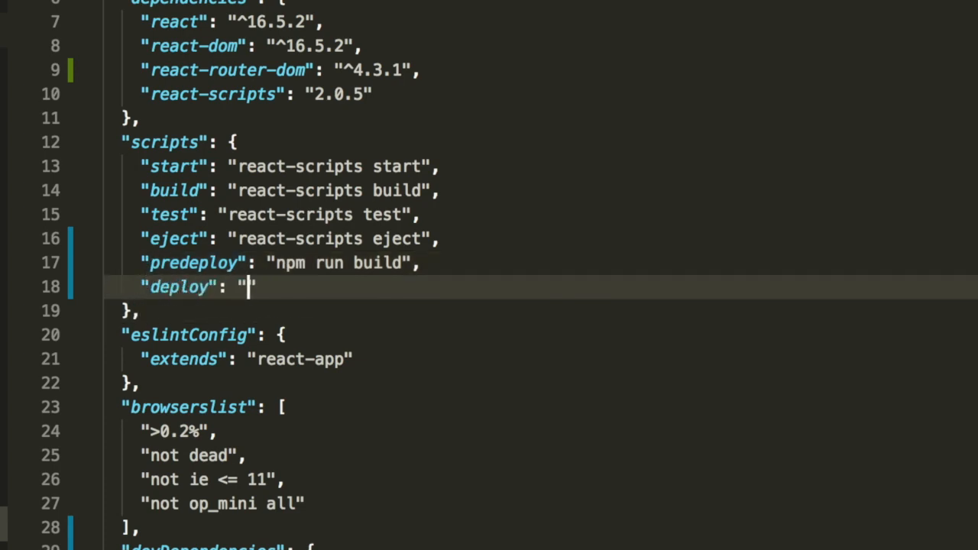
pyautogui.write('gh-p')
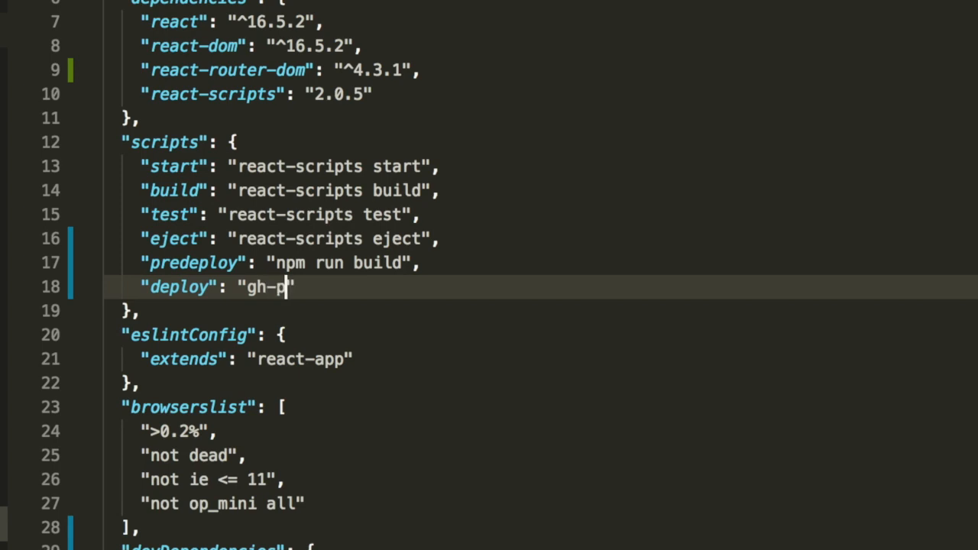
pyautogui.write('ages -d buil')
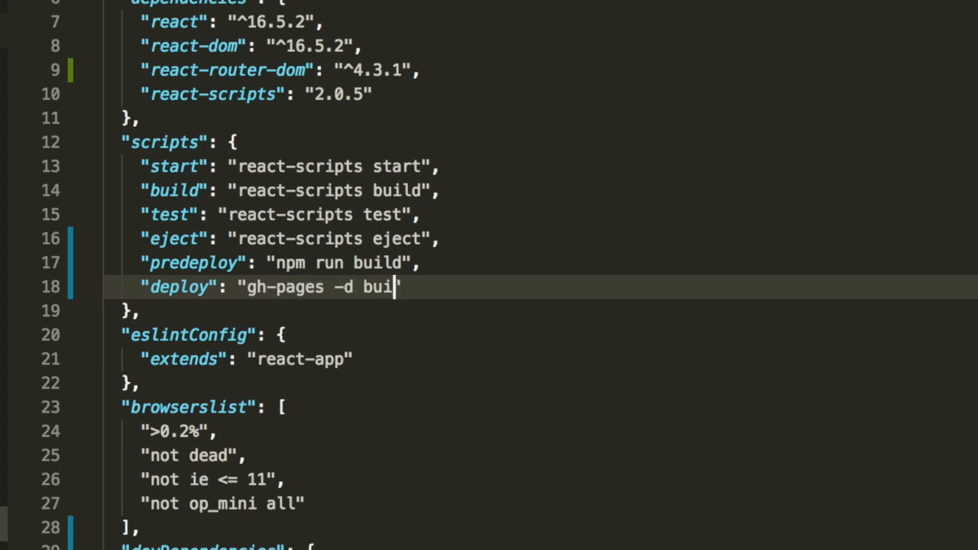
pyautogui.write('ld"')
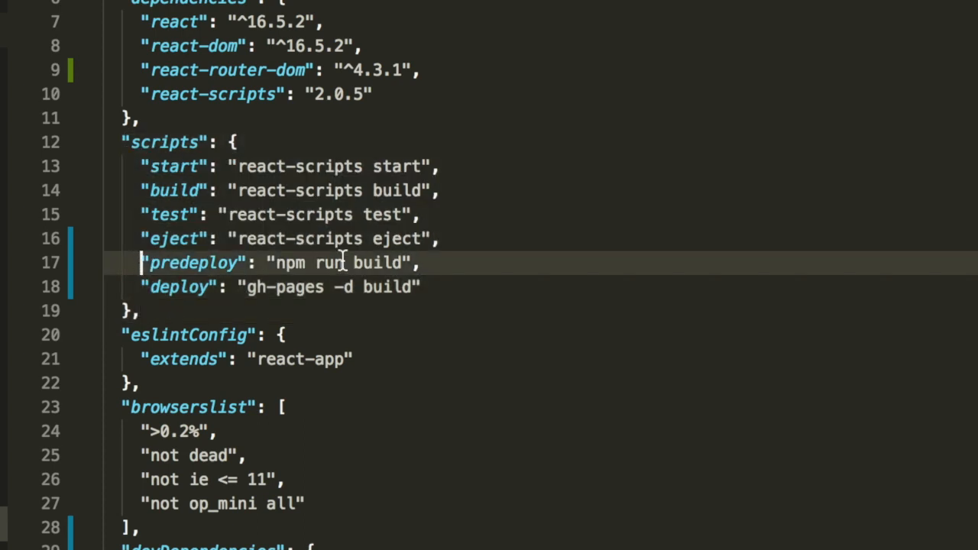
pyautogui.moveTo(141, 262); pyautogui.dragTo(420, 287)
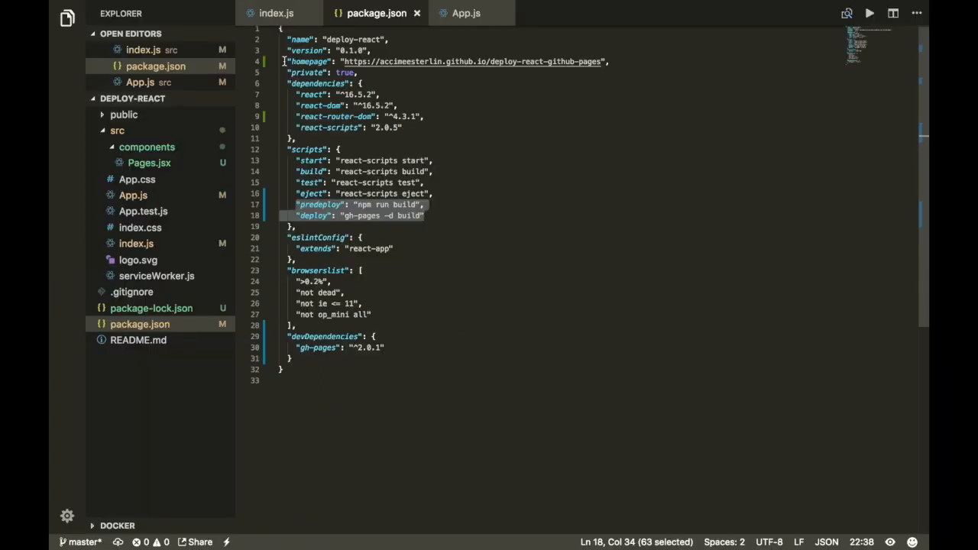
pyautogui.click(474, 61)
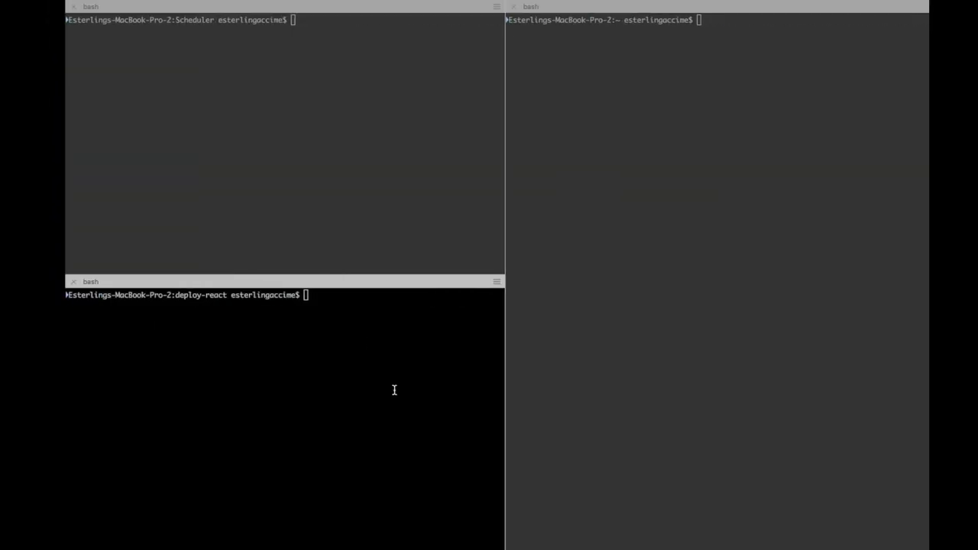
# Run npm run deploy so the app builds and gh-pages publishes the build folder
pyautogui.write('np')
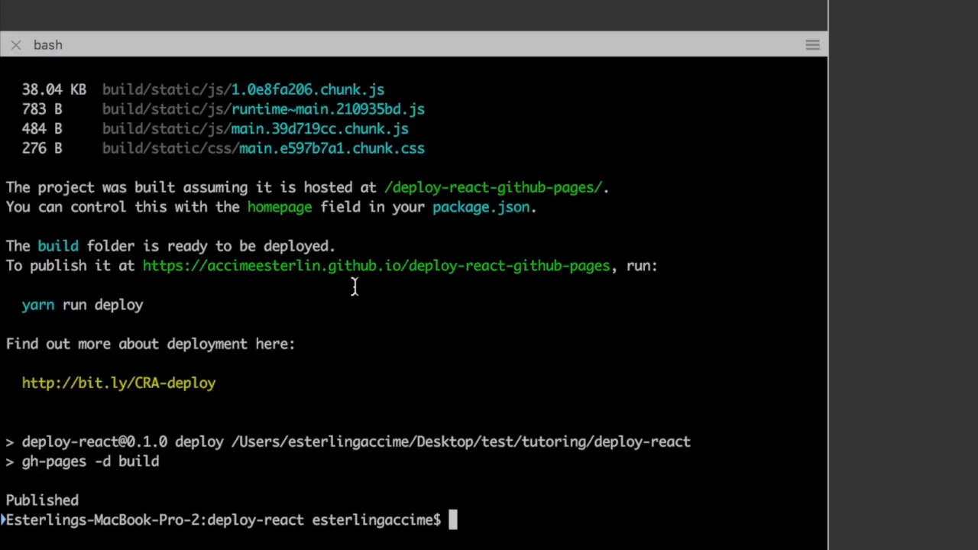
pyautogui.moveTo(147, 267)
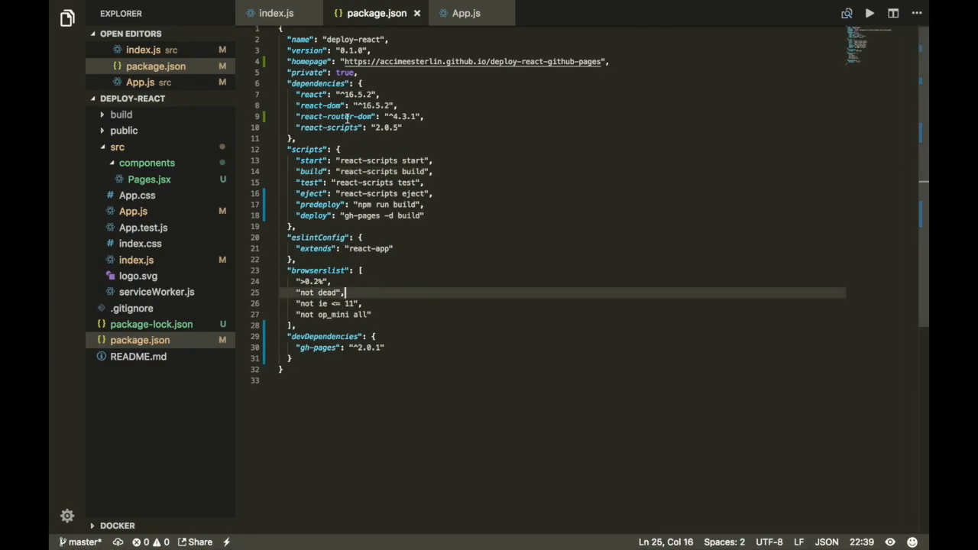
# Open src/index.js, clear trailing blank lines, and start typing HashRouter over BrowserRouter
pyautogui.click(275, 13)
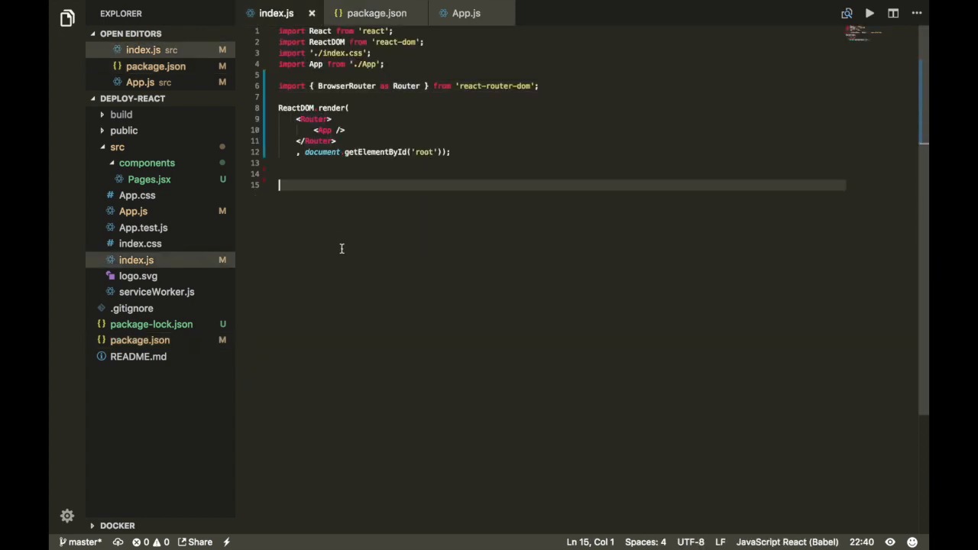
pyautogui.moveTo(323, 222)
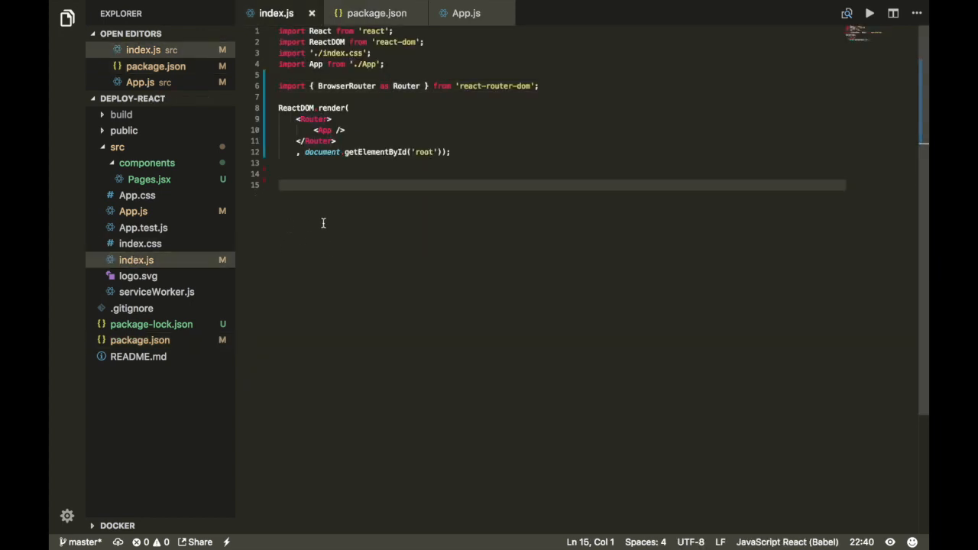
pyautogui.press('ctrl+a')
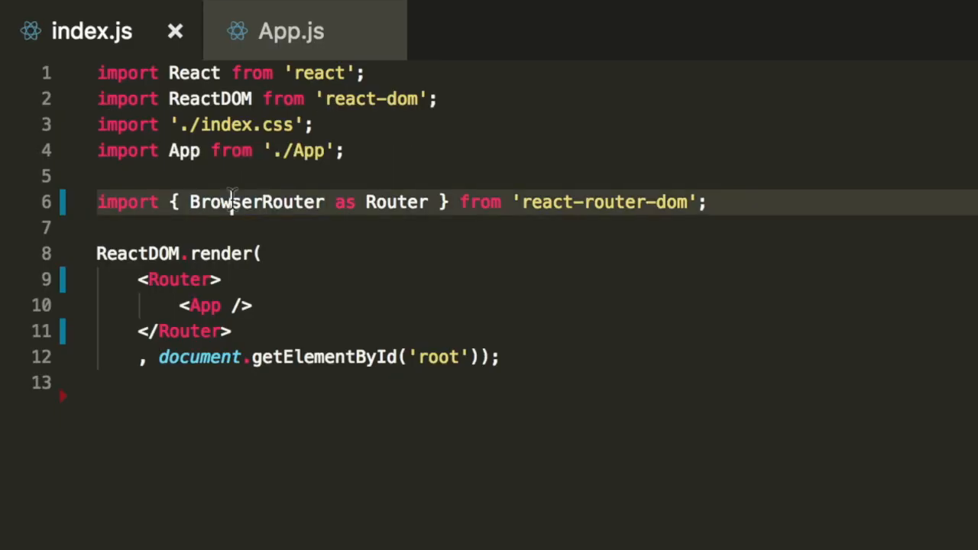
pyautogui.write('Has')
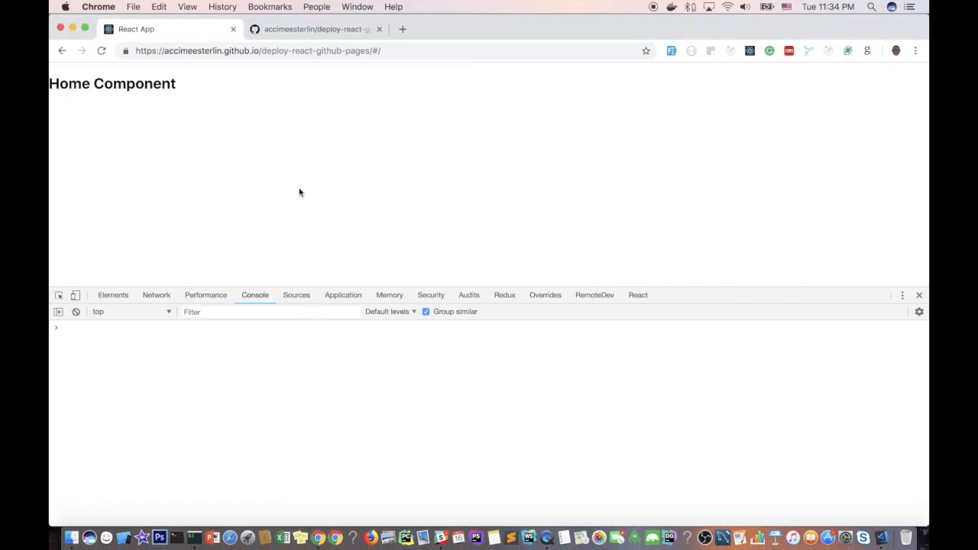
# View the deployed site's #/ Home Component and enter the project route in the address bar
pyautogui.click(410, 51)
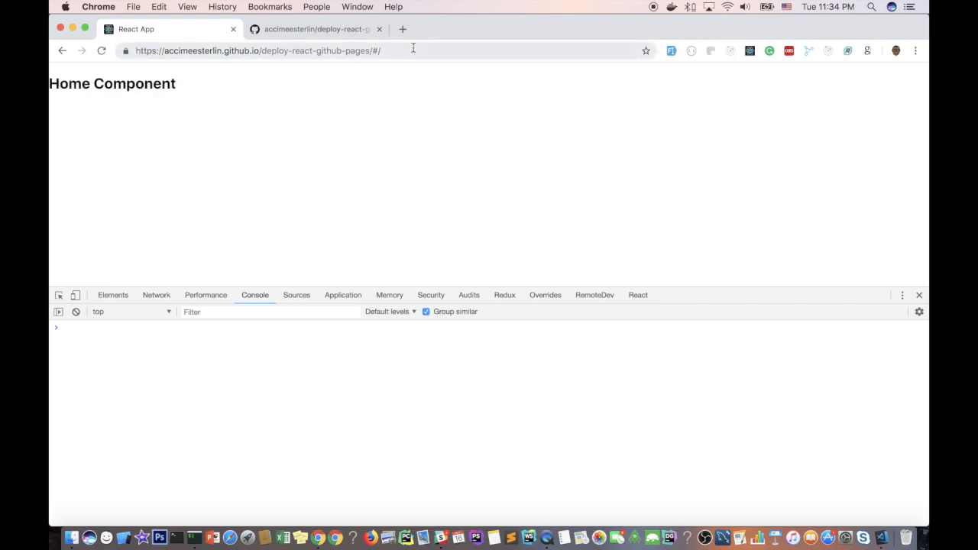
pyautogui.write('project')
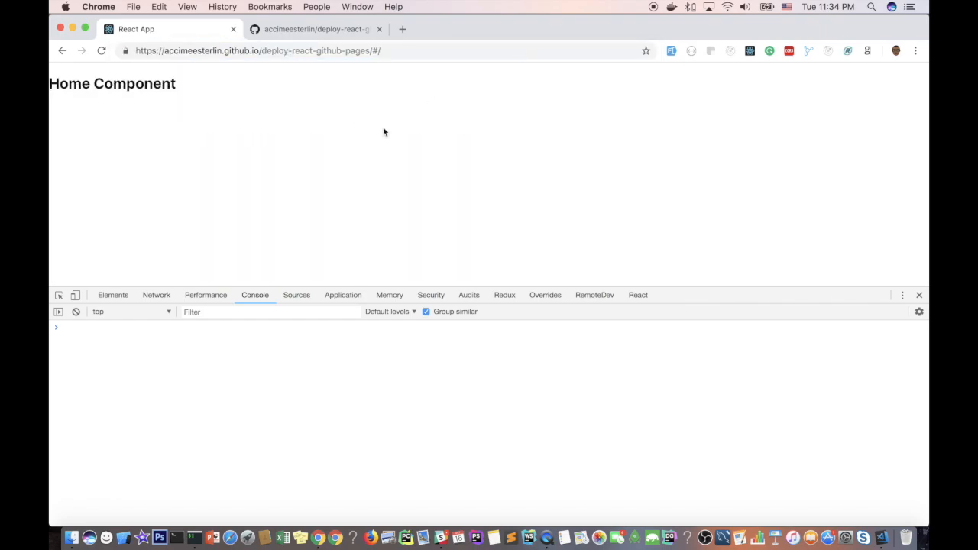
pyautogui.moveTo(304, 173)
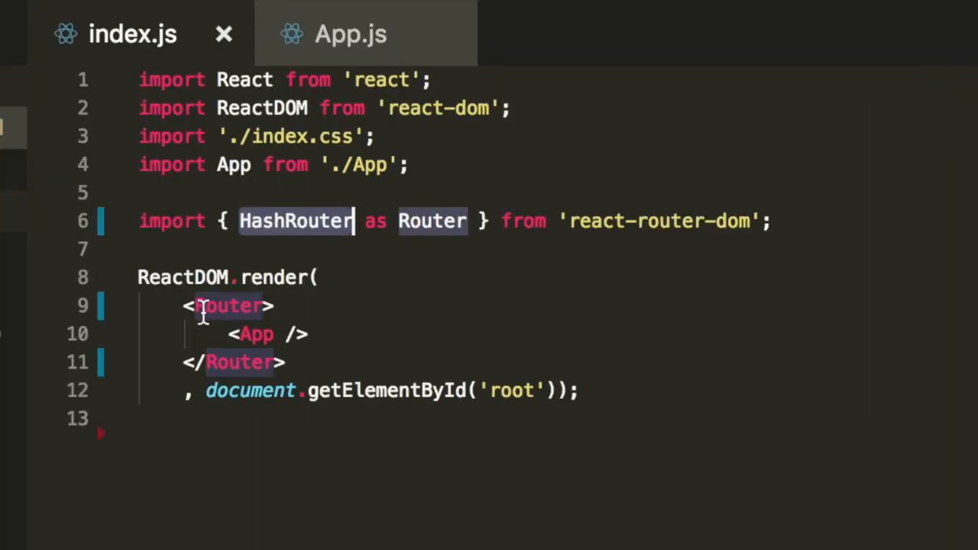
# Drop the 'as Router' alias from the import and rename the Router JSX tag to HashRouter
pyautogui.click(283, 193)
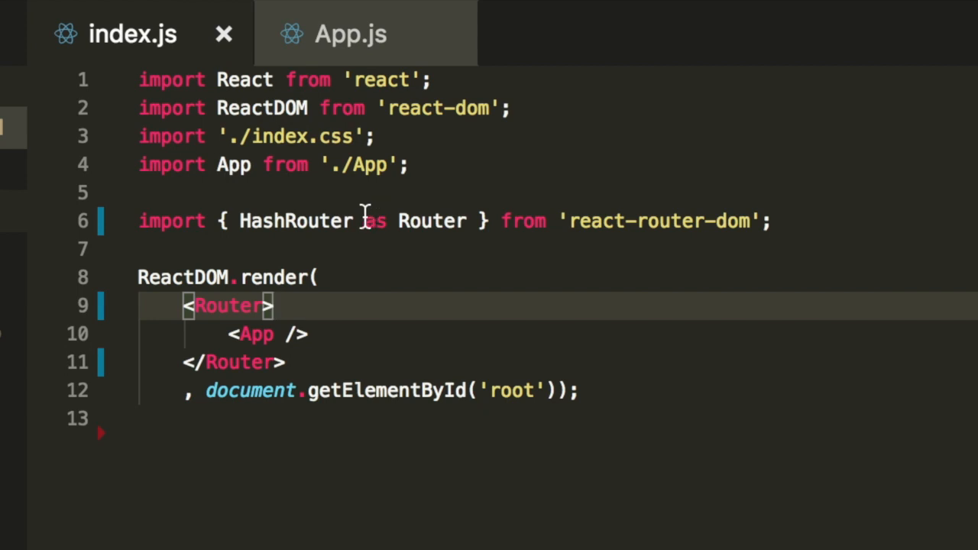
pyautogui.doubleClick(297, 221)
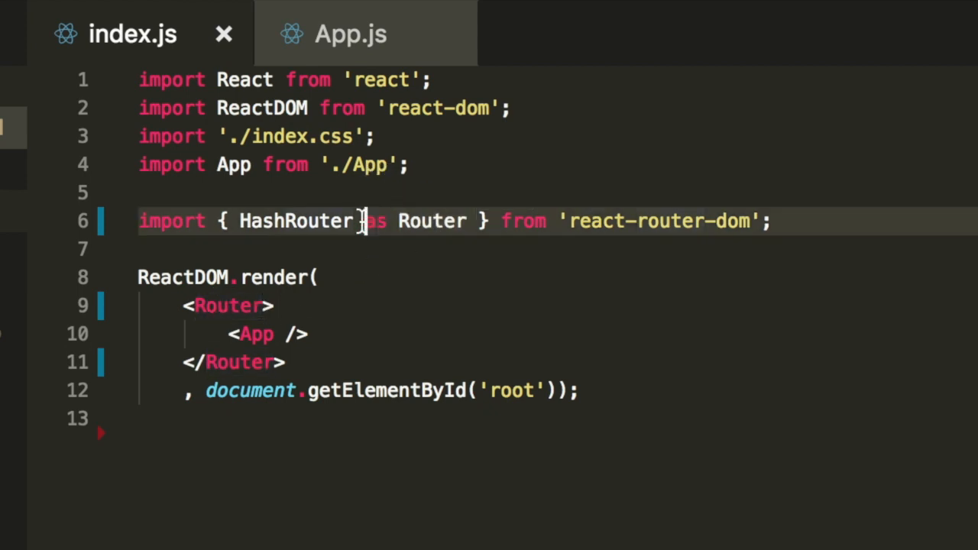
pyautogui.press('Delete')
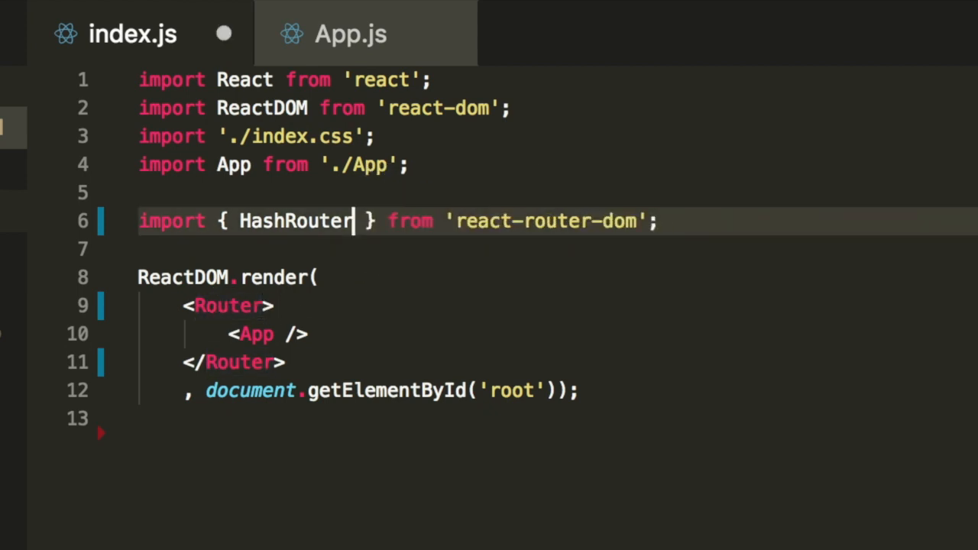
pyautogui.doubleClick(294, 220)
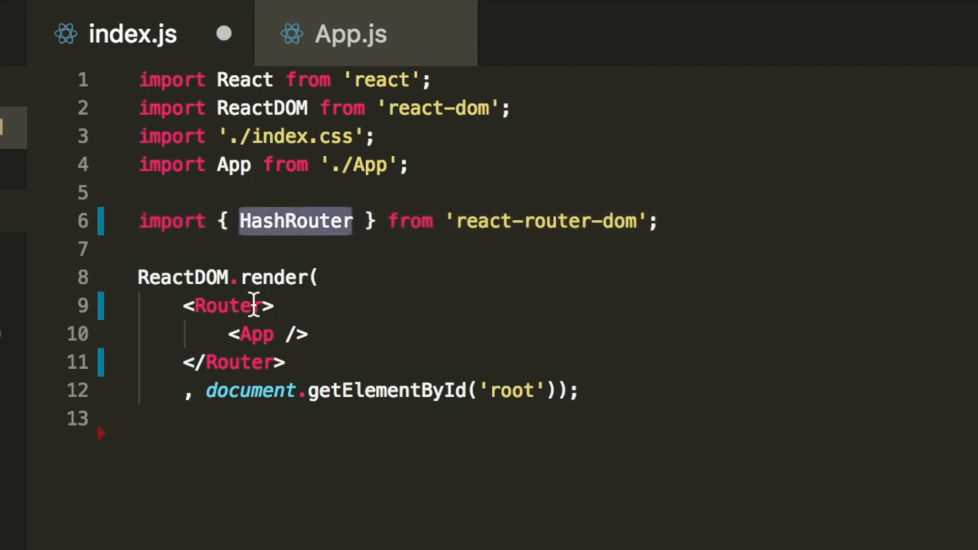
pyautogui.write('HashRouter')
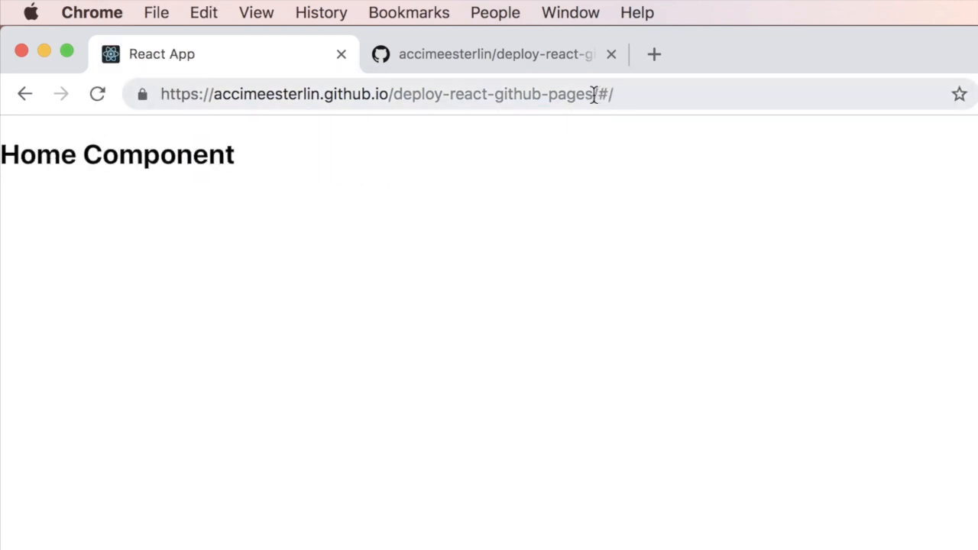
# Visit the deployed site's #/project route, then #/contact, to show both components
pyautogui.click(382, 94)
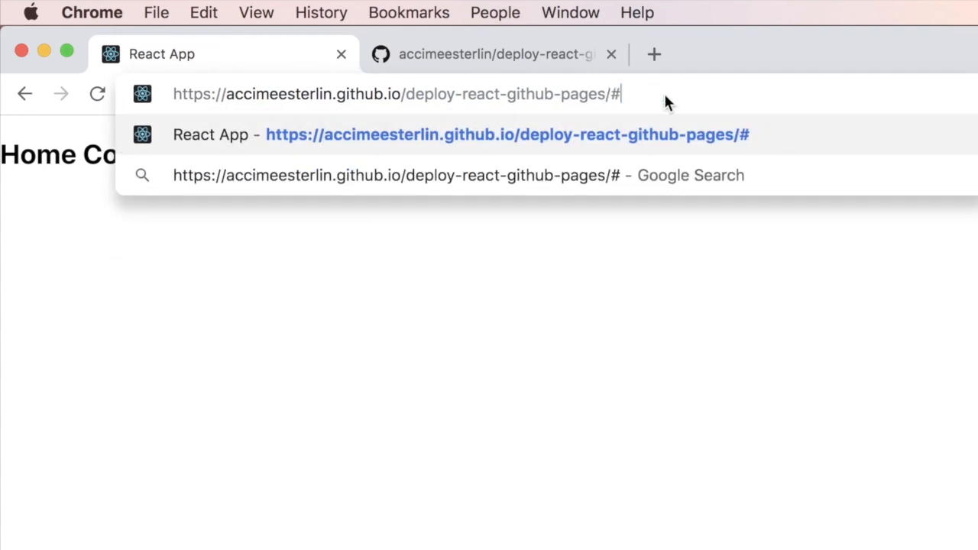
pyautogui.write('/project')
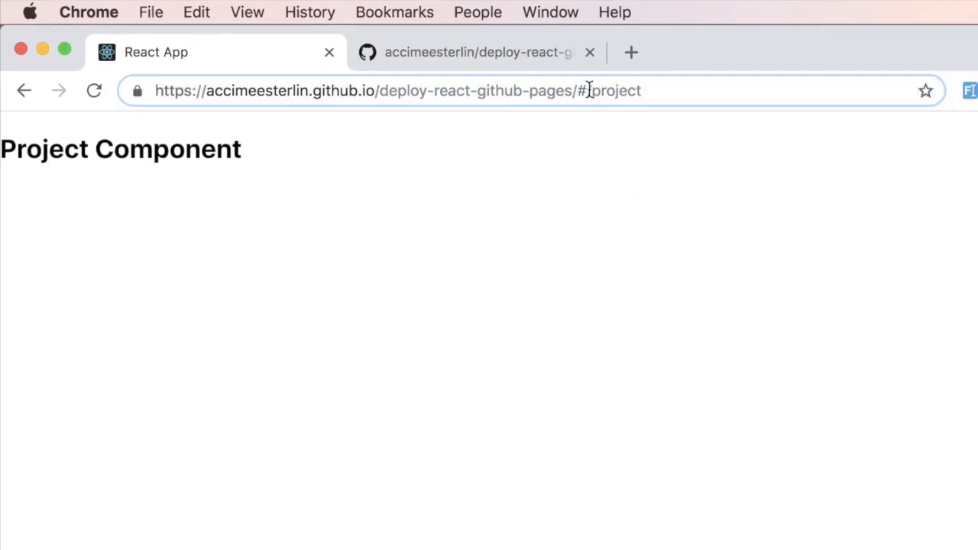
pyautogui.doubleClick(613, 91)
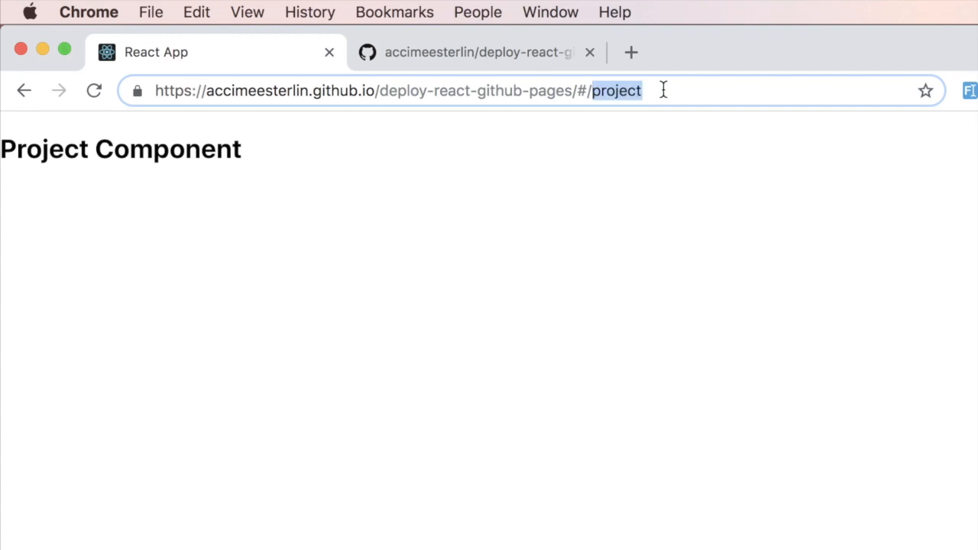
pyautogui.write('contact')
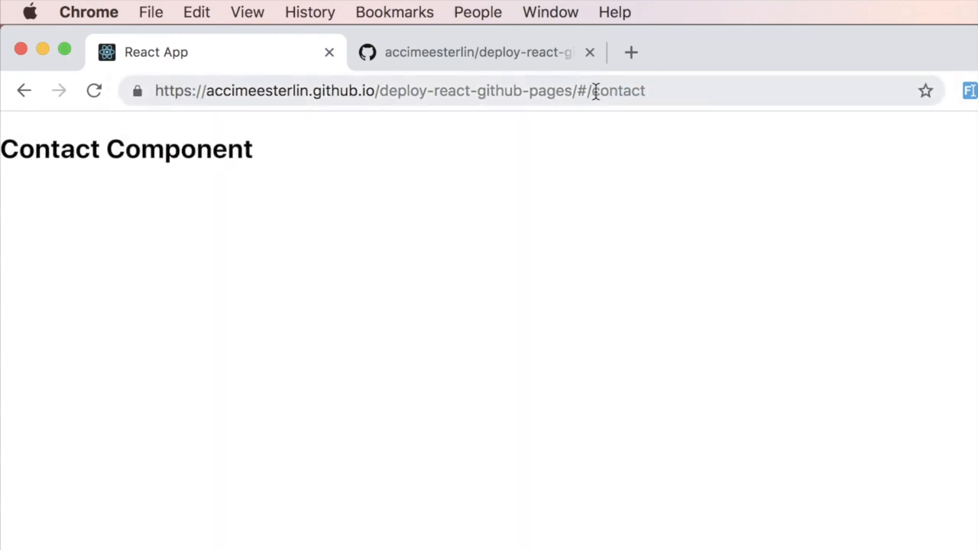
pyautogui.click(397, 90)
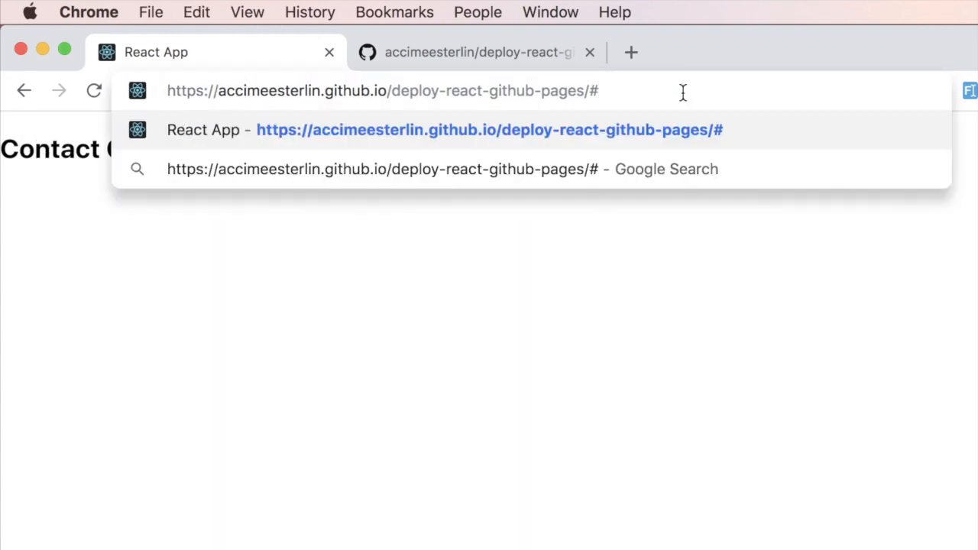
pyautogui.write('/contact')
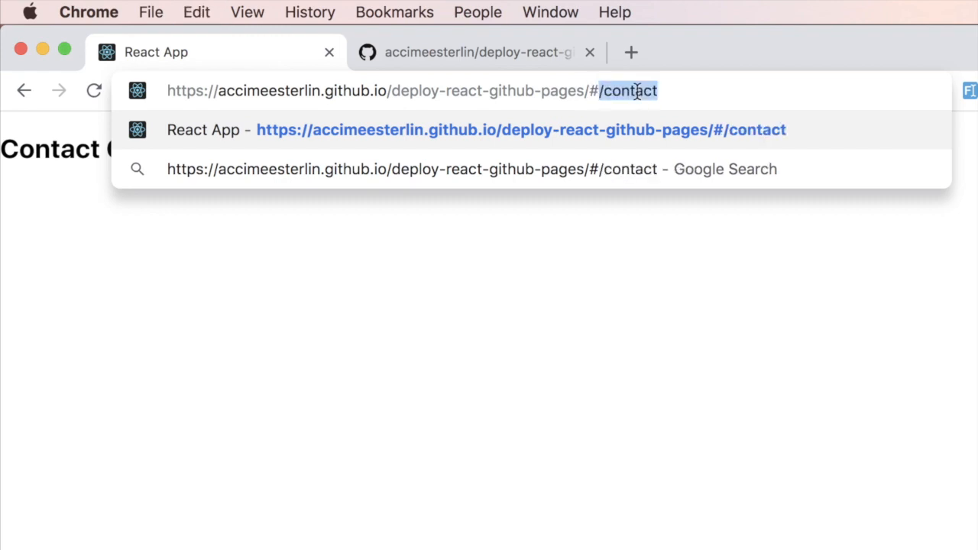